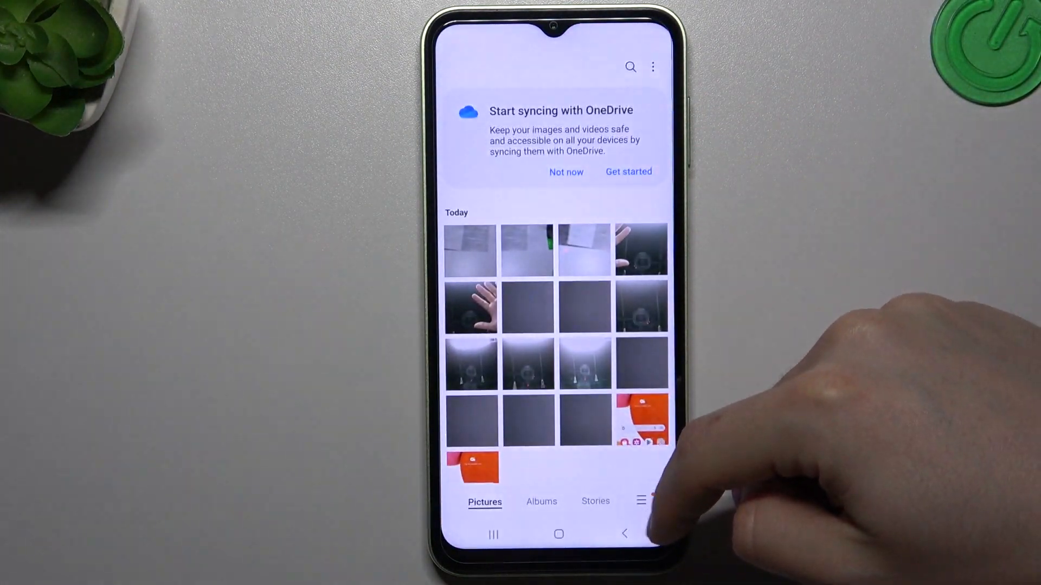
Leave the Gallery grid and return to the live Camera viewfinder.
{"action": "left_click", "coordinate": [560, 534]}
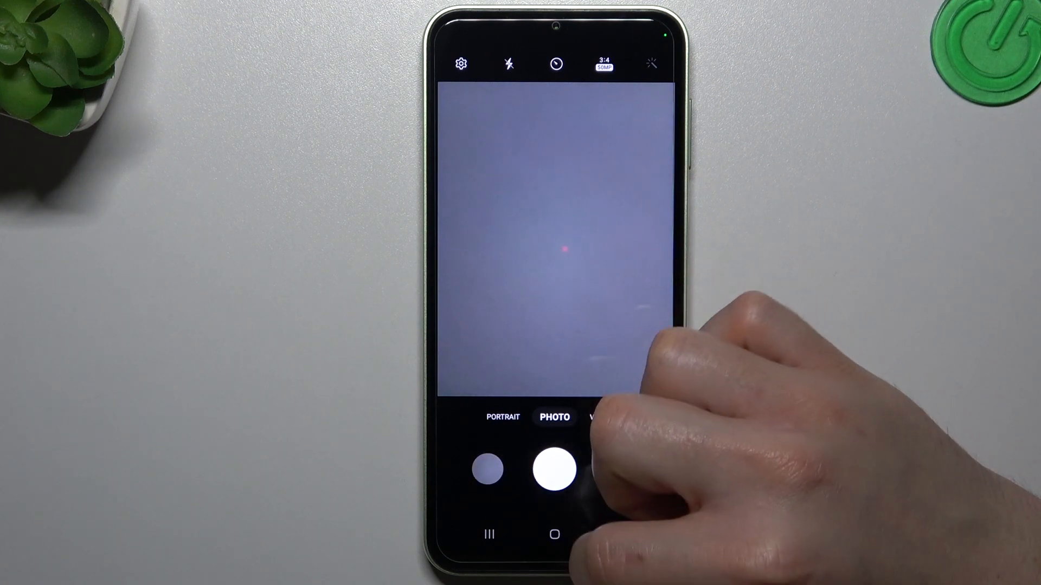
Capture a 50 MP 3:4 photo and bring up the latest shot's preview.
{"action": "left_click", "coordinate": [555, 475]}
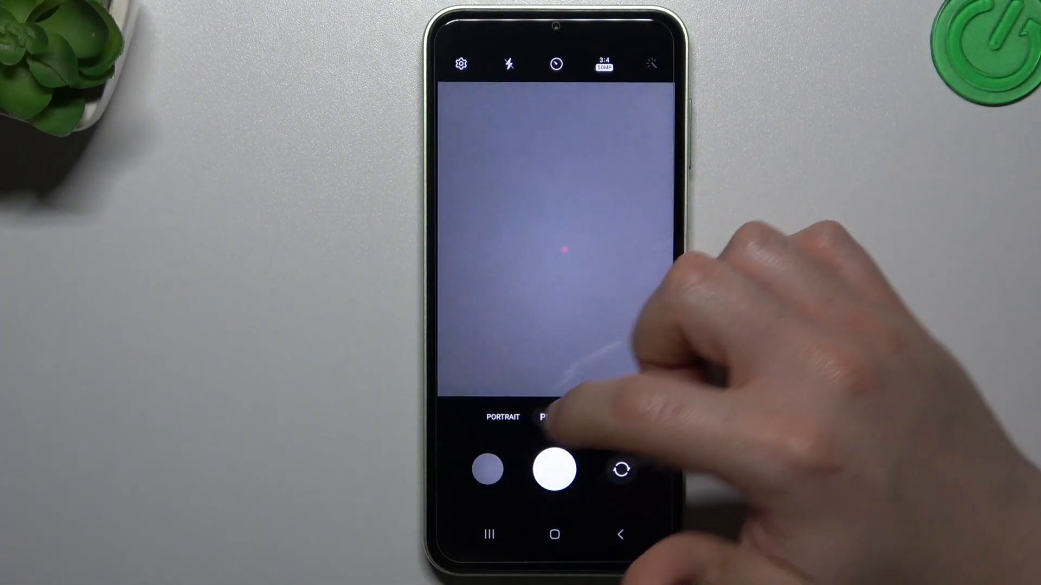
{"action": "left_click", "coordinate": [553, 418]}
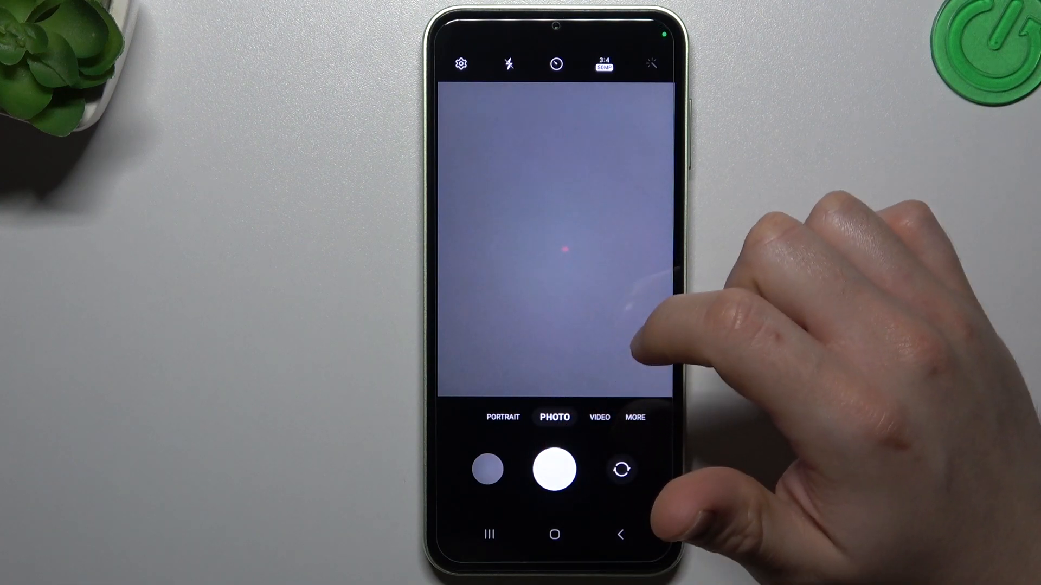
{"action": "left_click", "coordinate": [487, 474]}
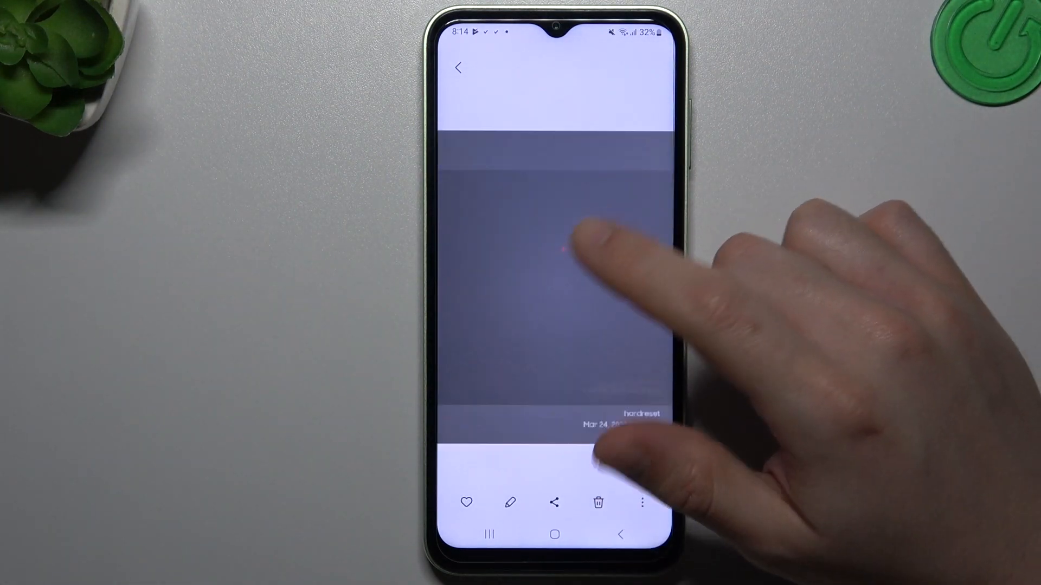
Show the three-dot More options list for the newly taken photo.
{"action": "left_click", "coordinate": [640, 504]}
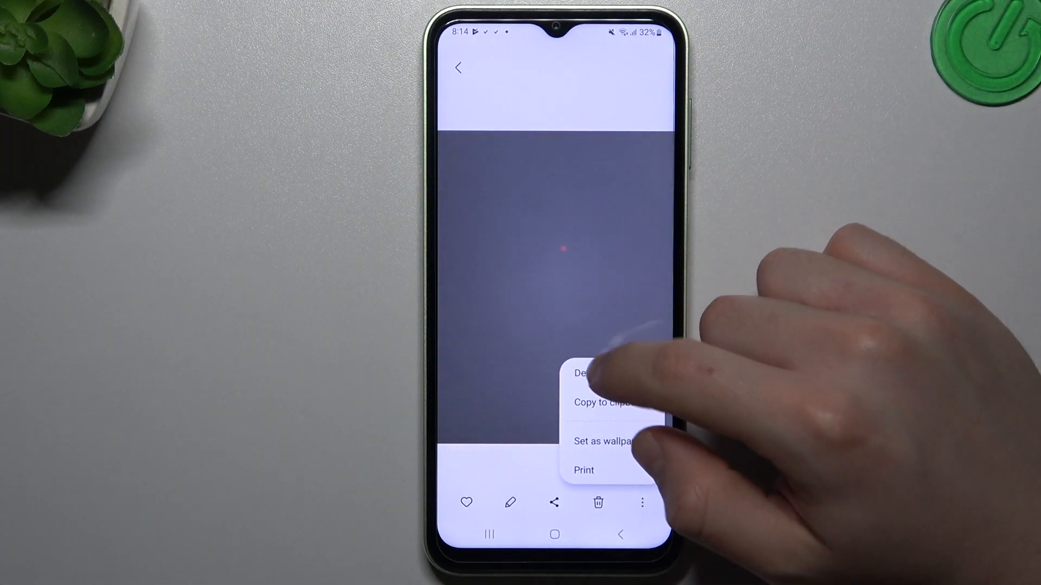